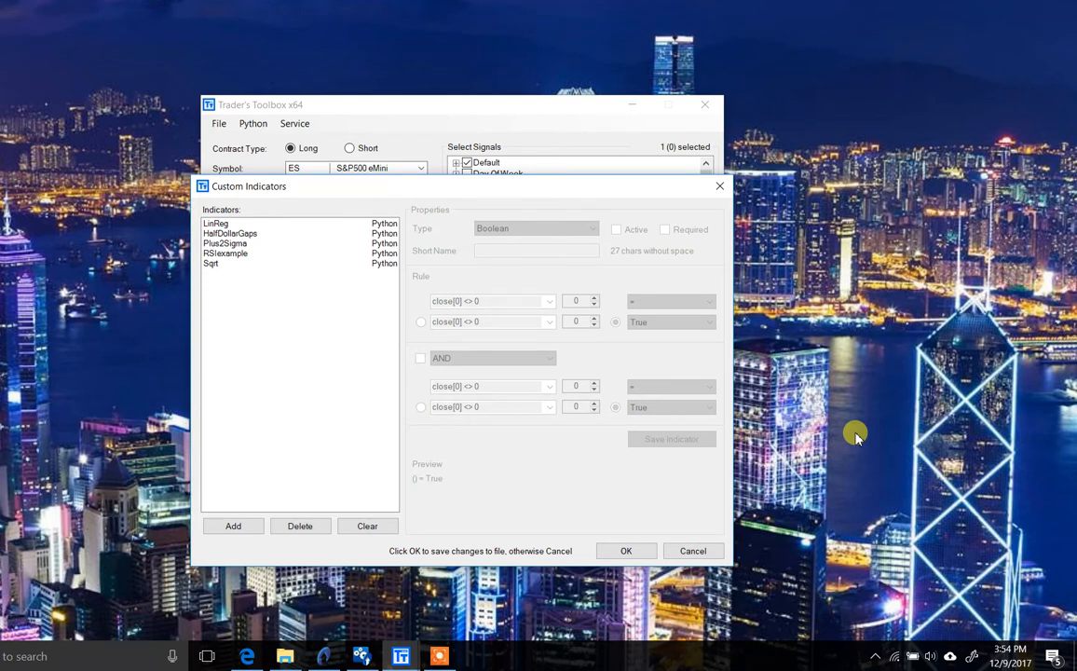
pyautogui.moveTo(665, 368)
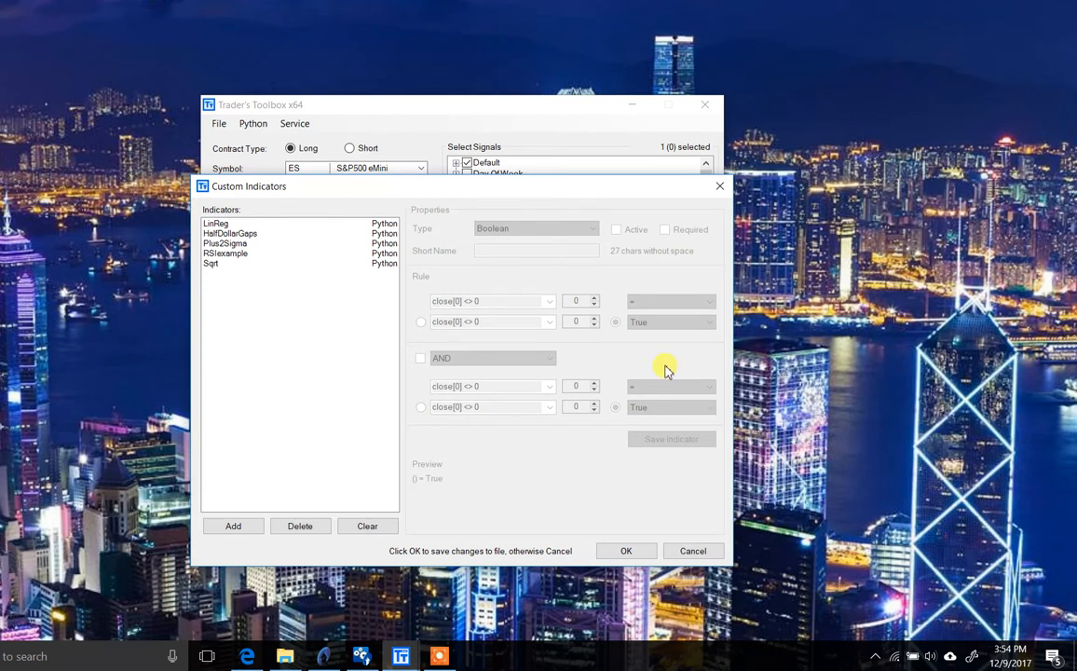
# Step: Select LinReg in the Indicators list to show its Python script properties
pyautogui.click(216, 223)
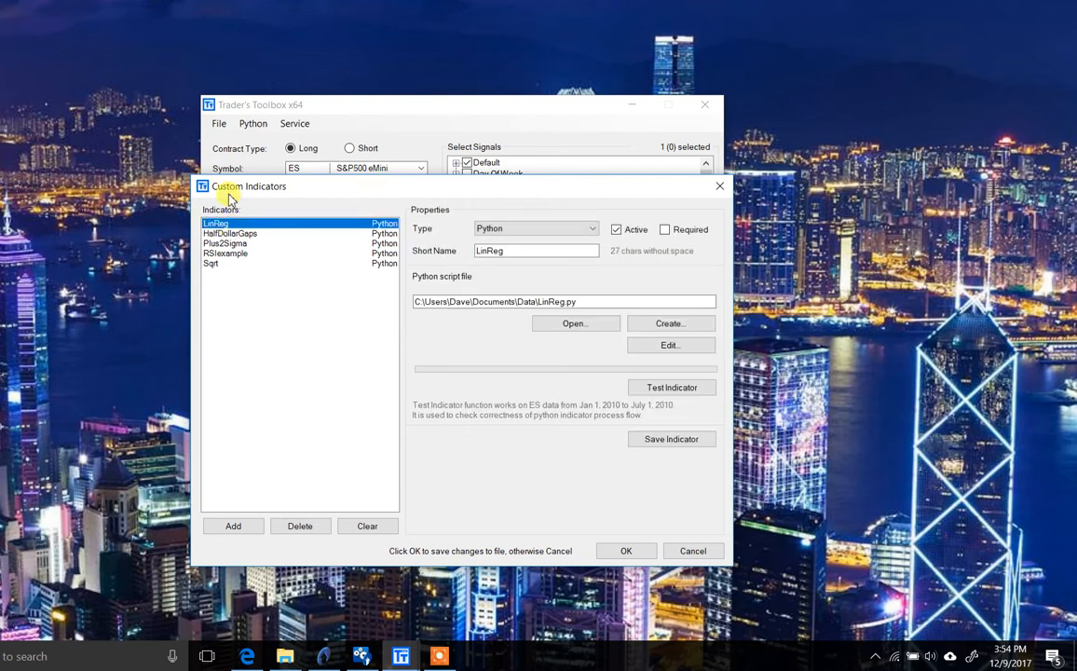
pyautogui.moveTo(324, 231)
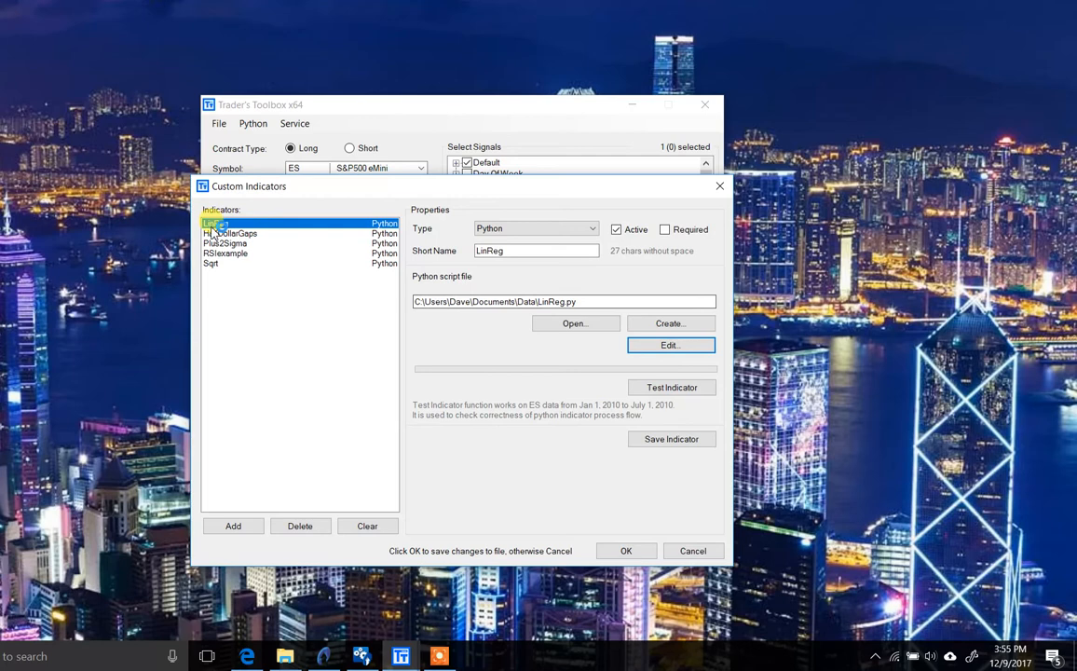
# Step: View LinReg.py in IDLE, scrolled to the GetCustomSignal linear-regression function
pyautogui.click(670, 345)
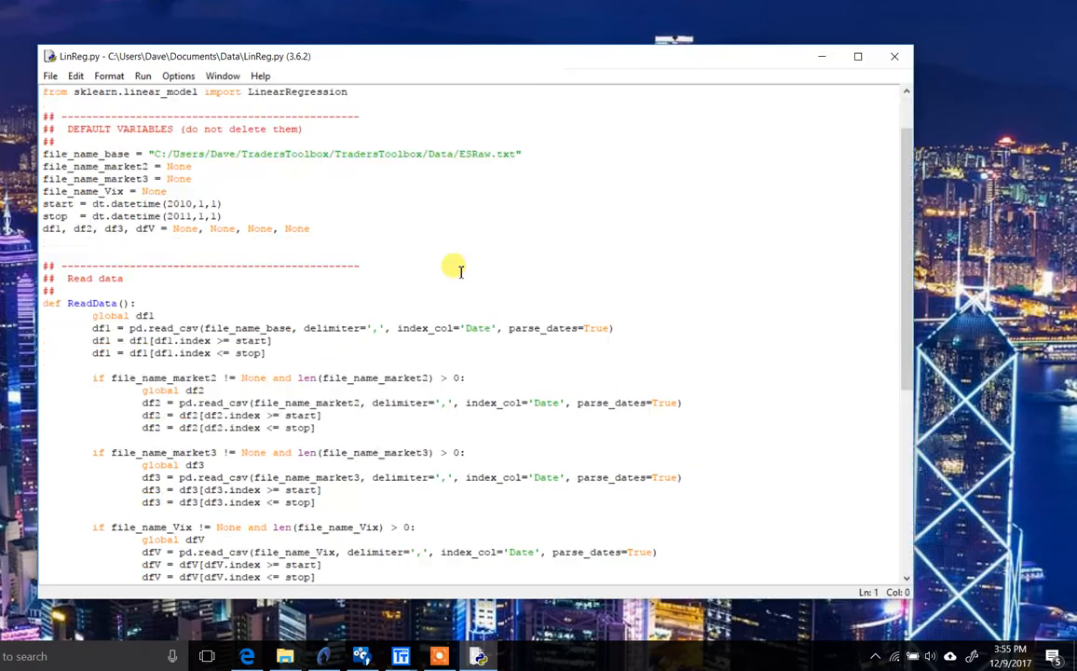
pyautogui.scroll(-3)
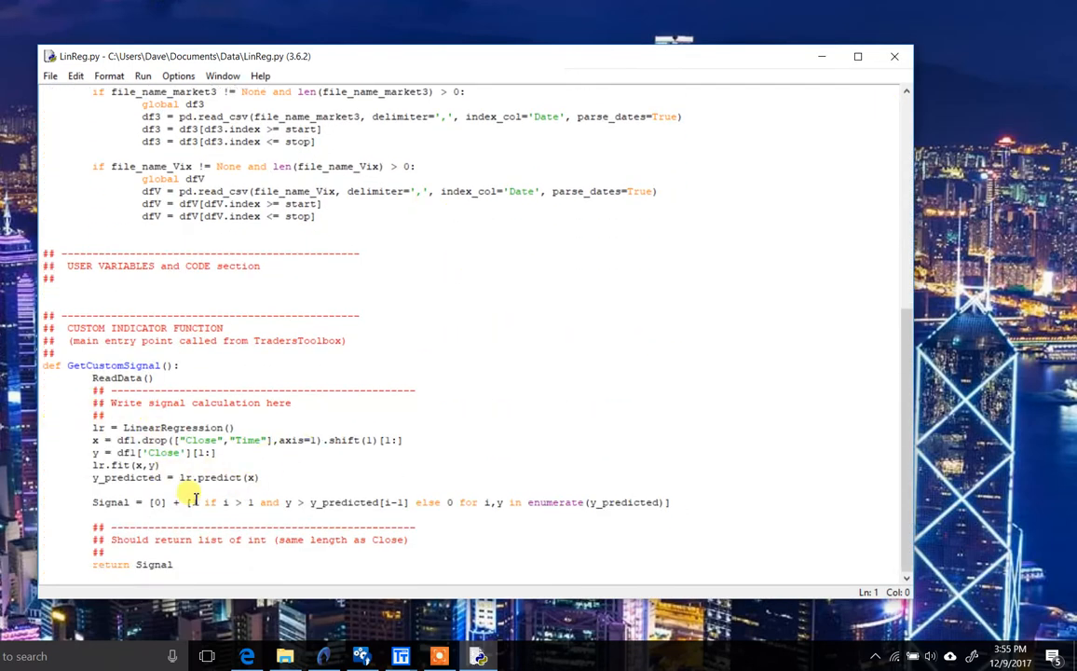
pyautogui.moveTo(119, 503)
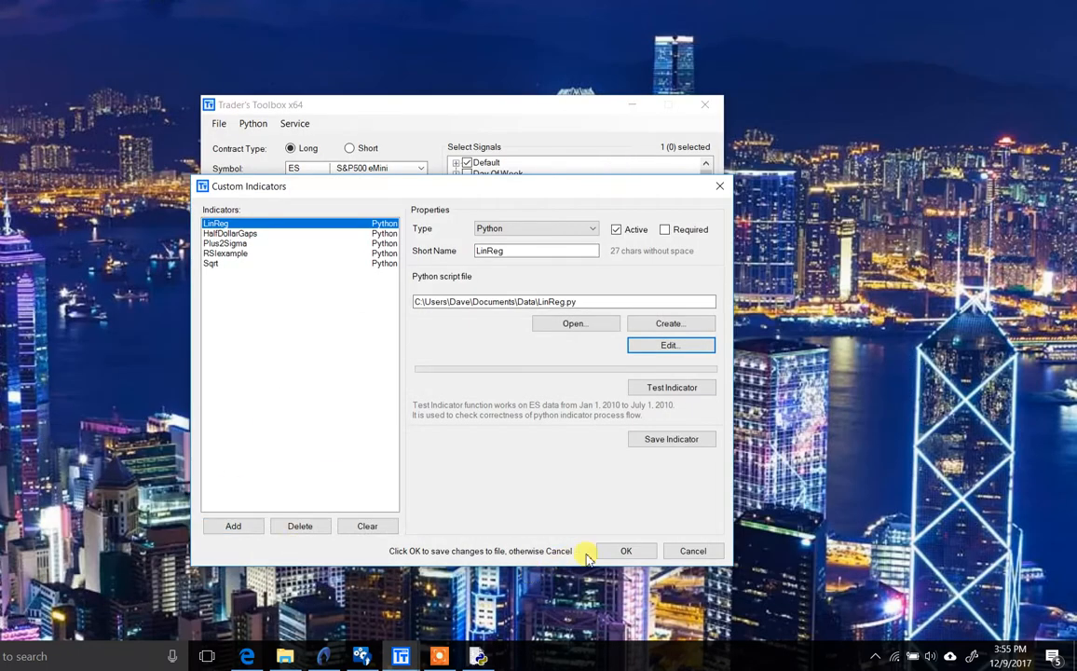
# Step: Confirm the indicator changes with OK, returning to the main strategy window
pyautogui.click(626, 552)
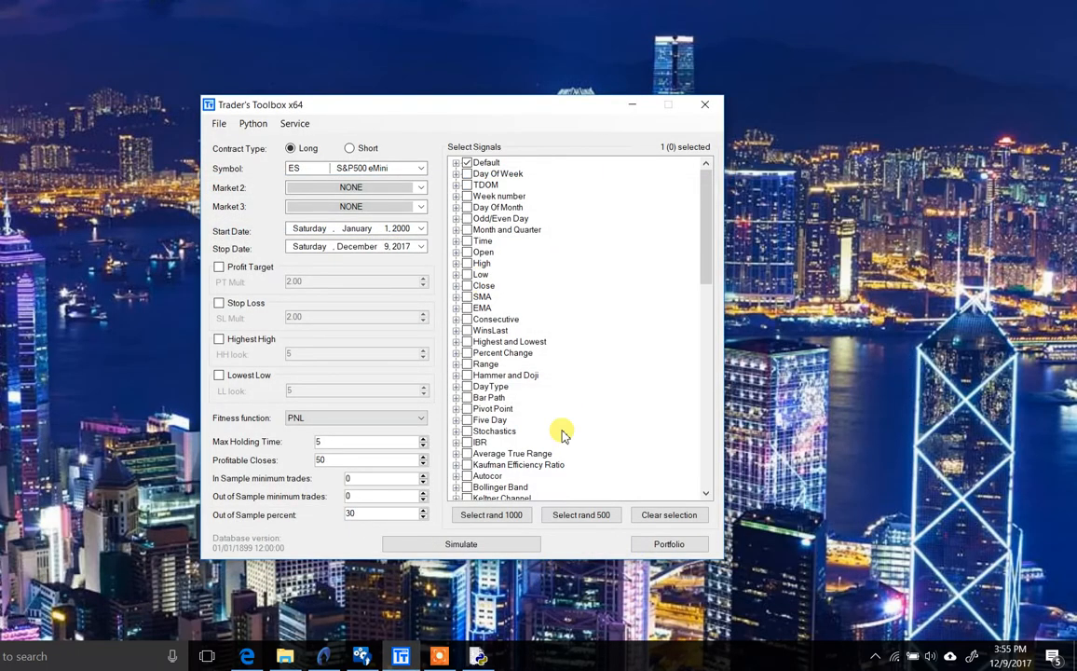
pyautogui.moveTo(456, 263)
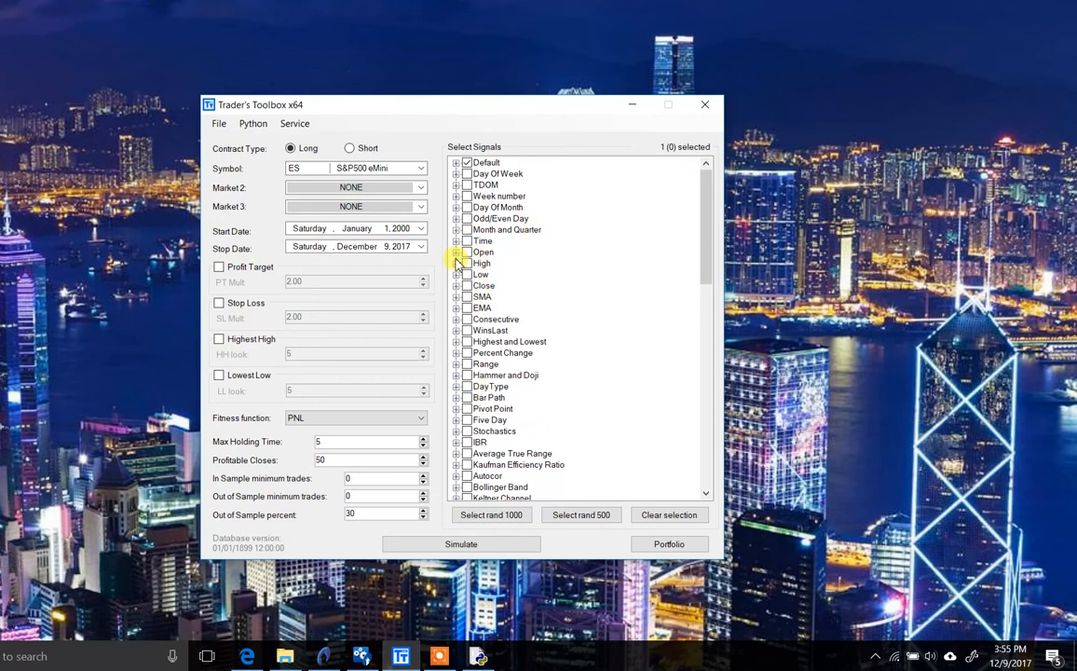